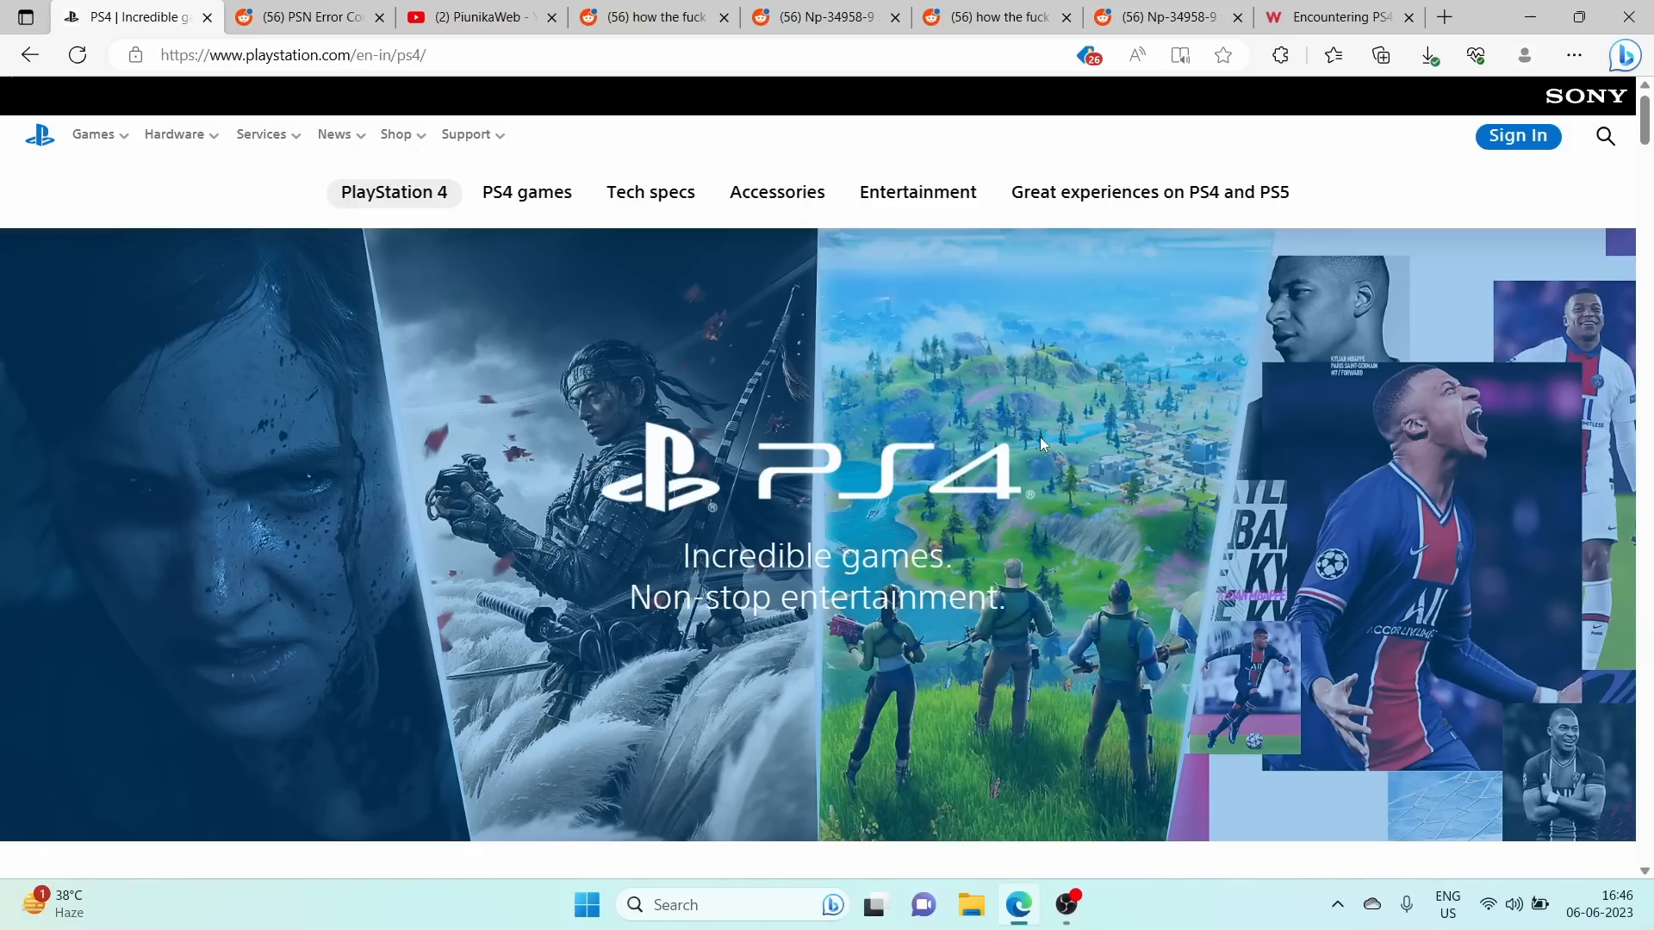
- Switch to the Reddit r/psn post 'PSN Error Code (NP-34958-9)'
left_click(307, 17)
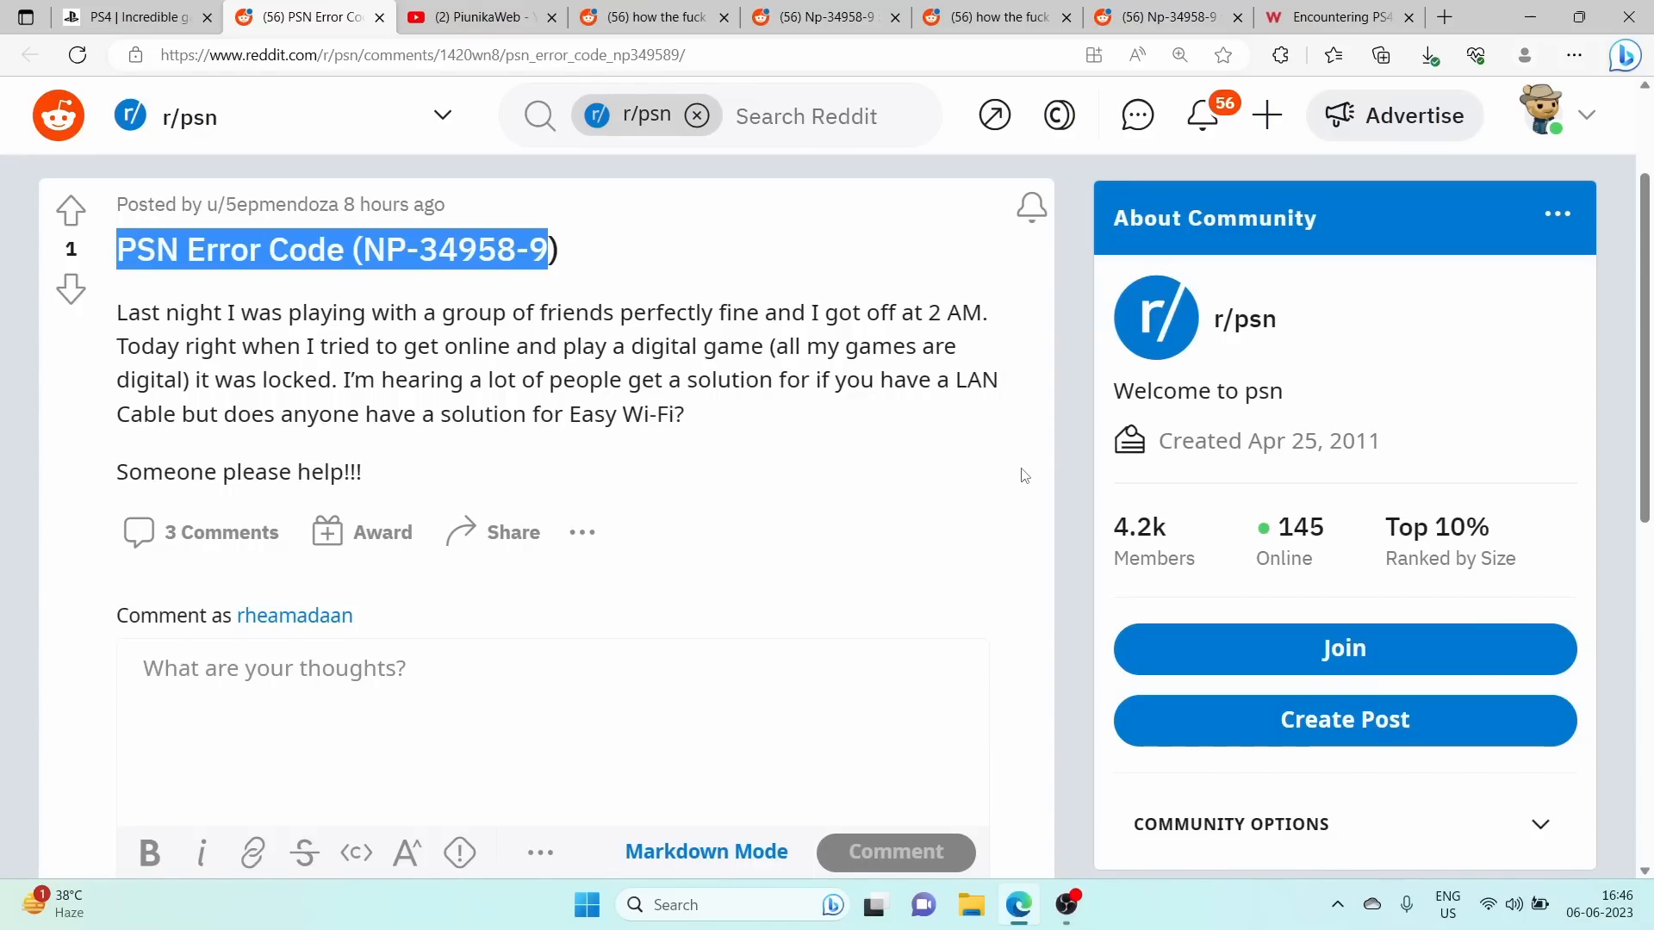
- Switch to the PiunikaWeb YouTube channel and select an item on the page
left_click(480, 17)
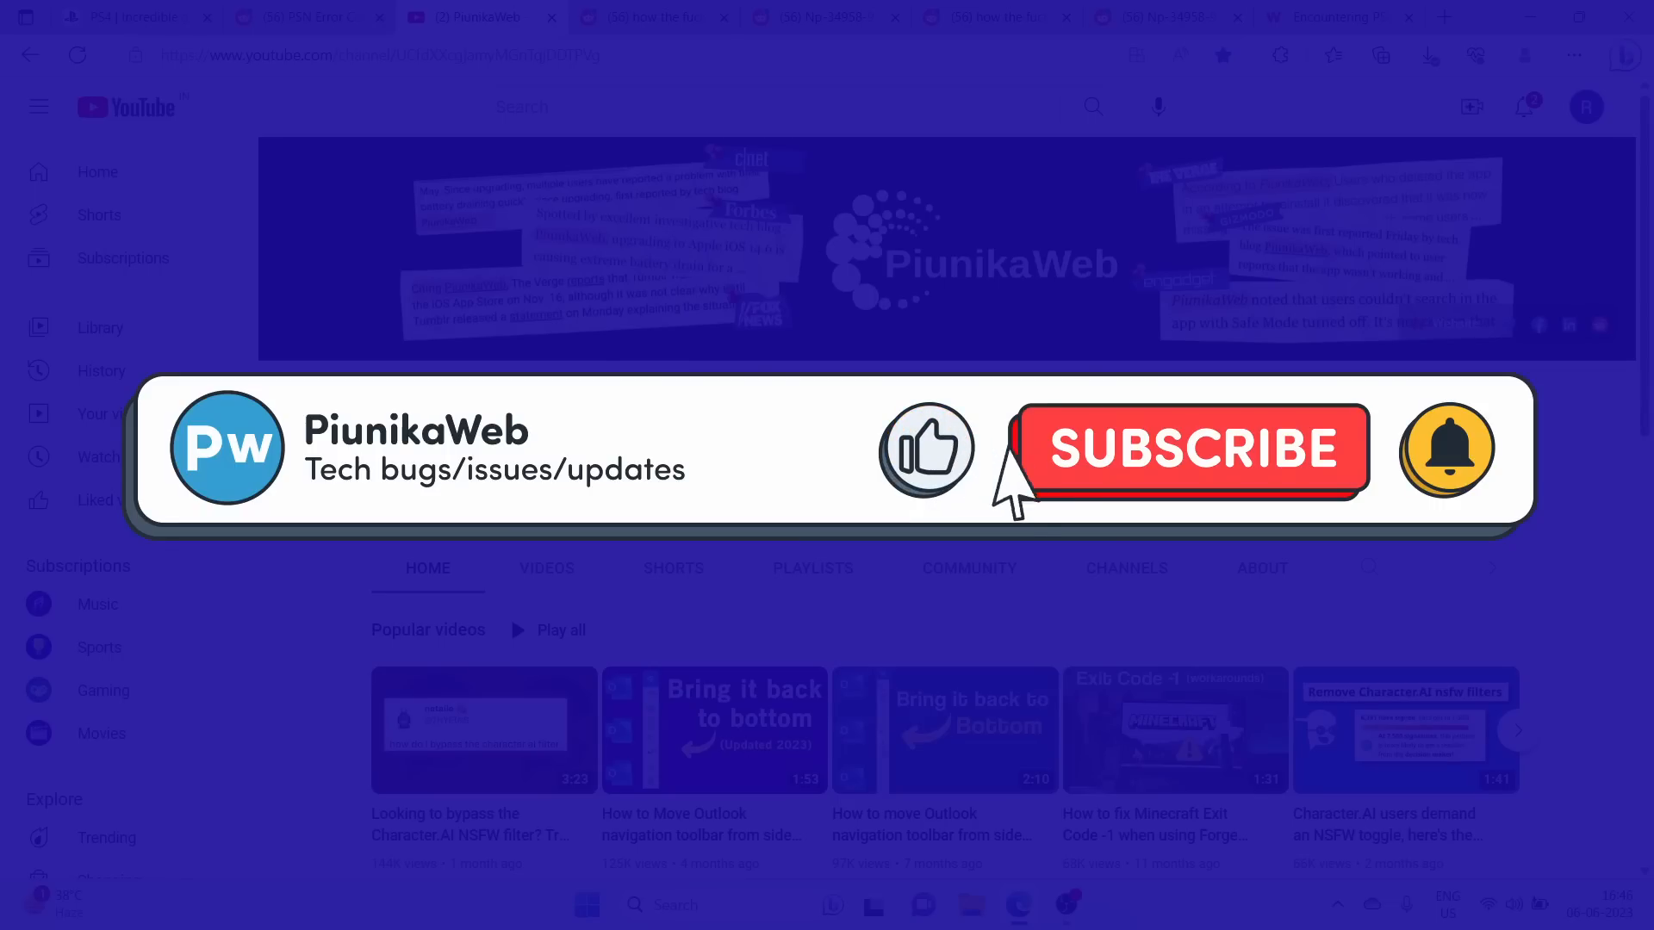
left_click(1188, 448)
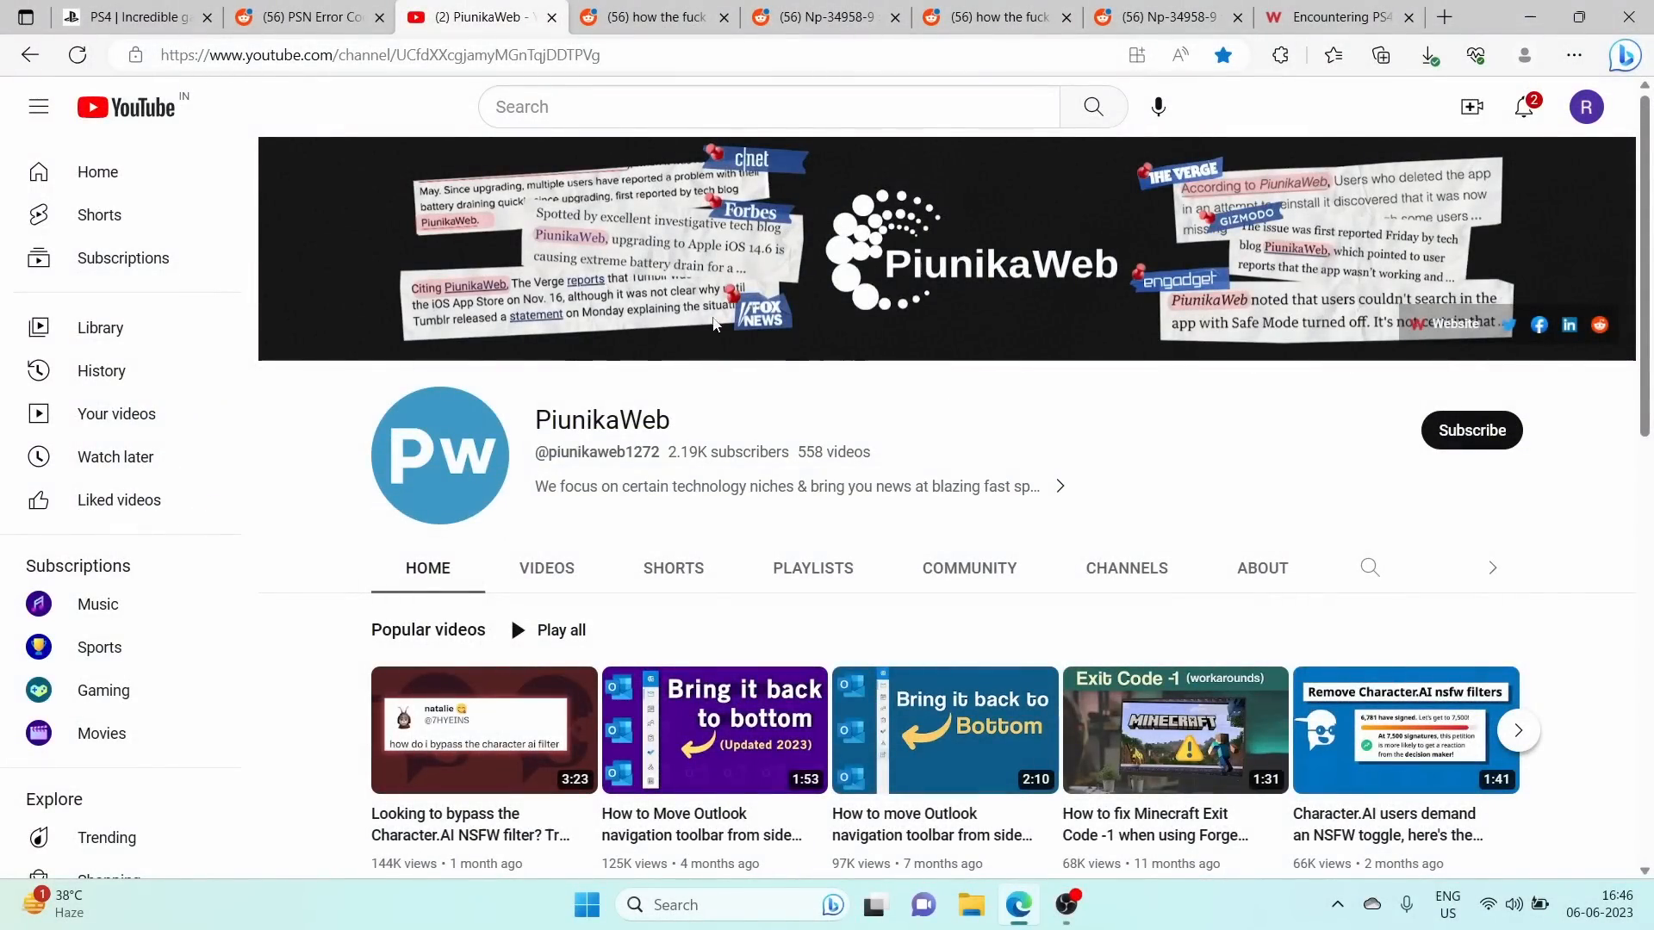
left_click(651, 17)
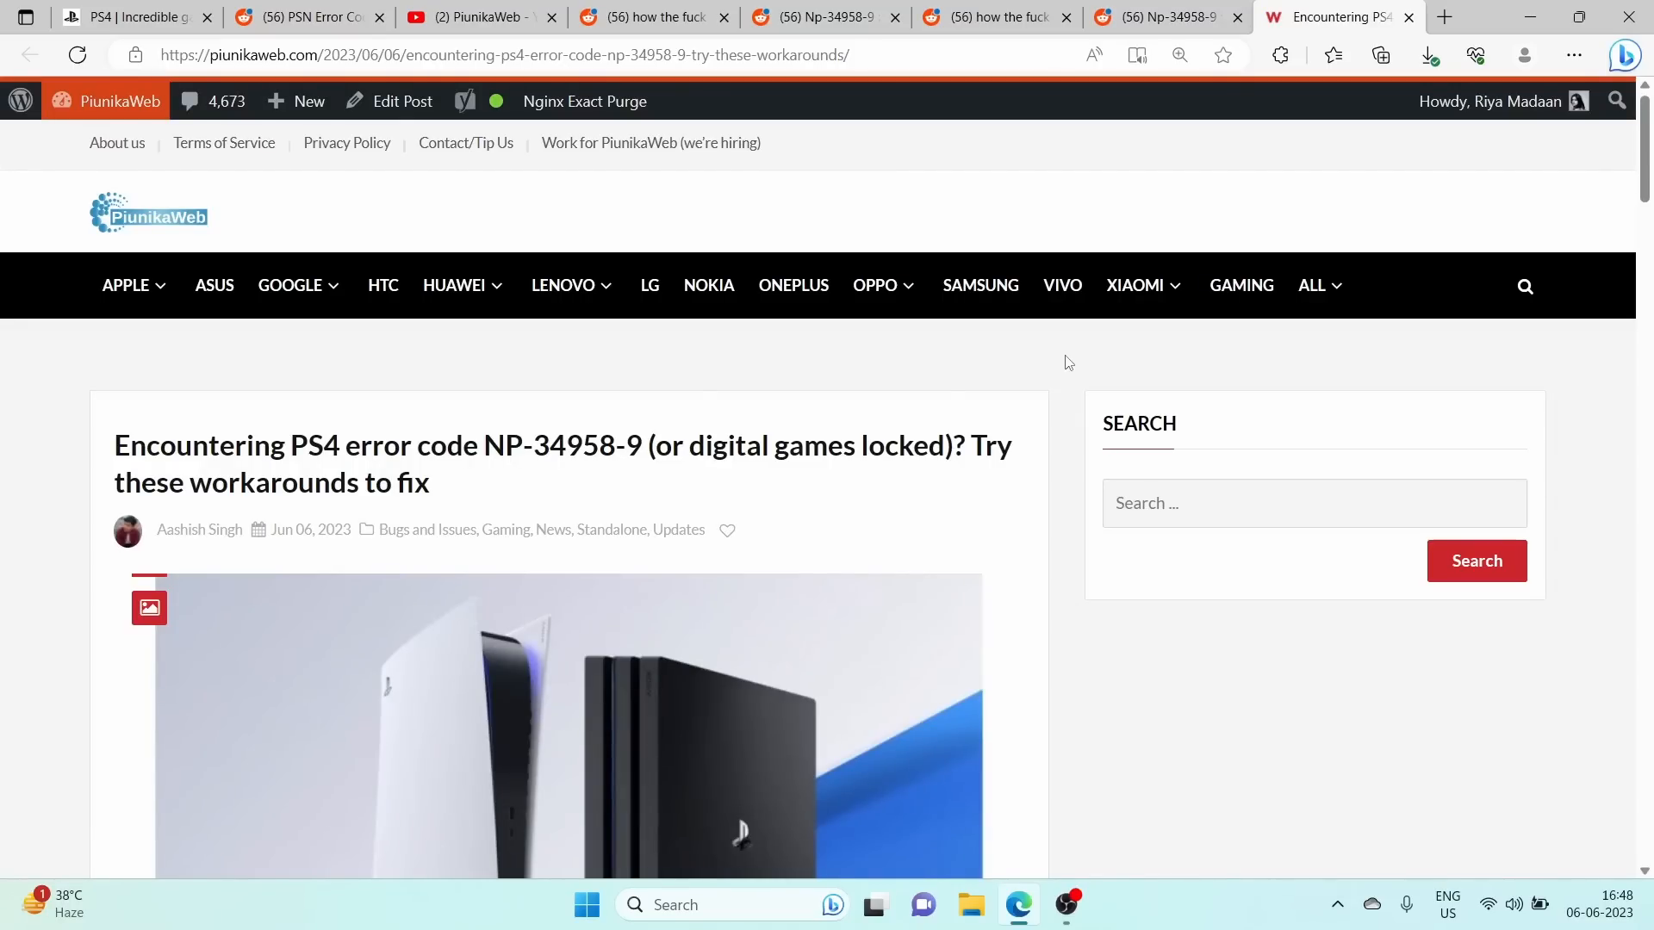
- Scroll the NP-34958-9 article past Workarounds 1–3 and the Reddit fix screenshot to the closing Note
scroll("down", 3)
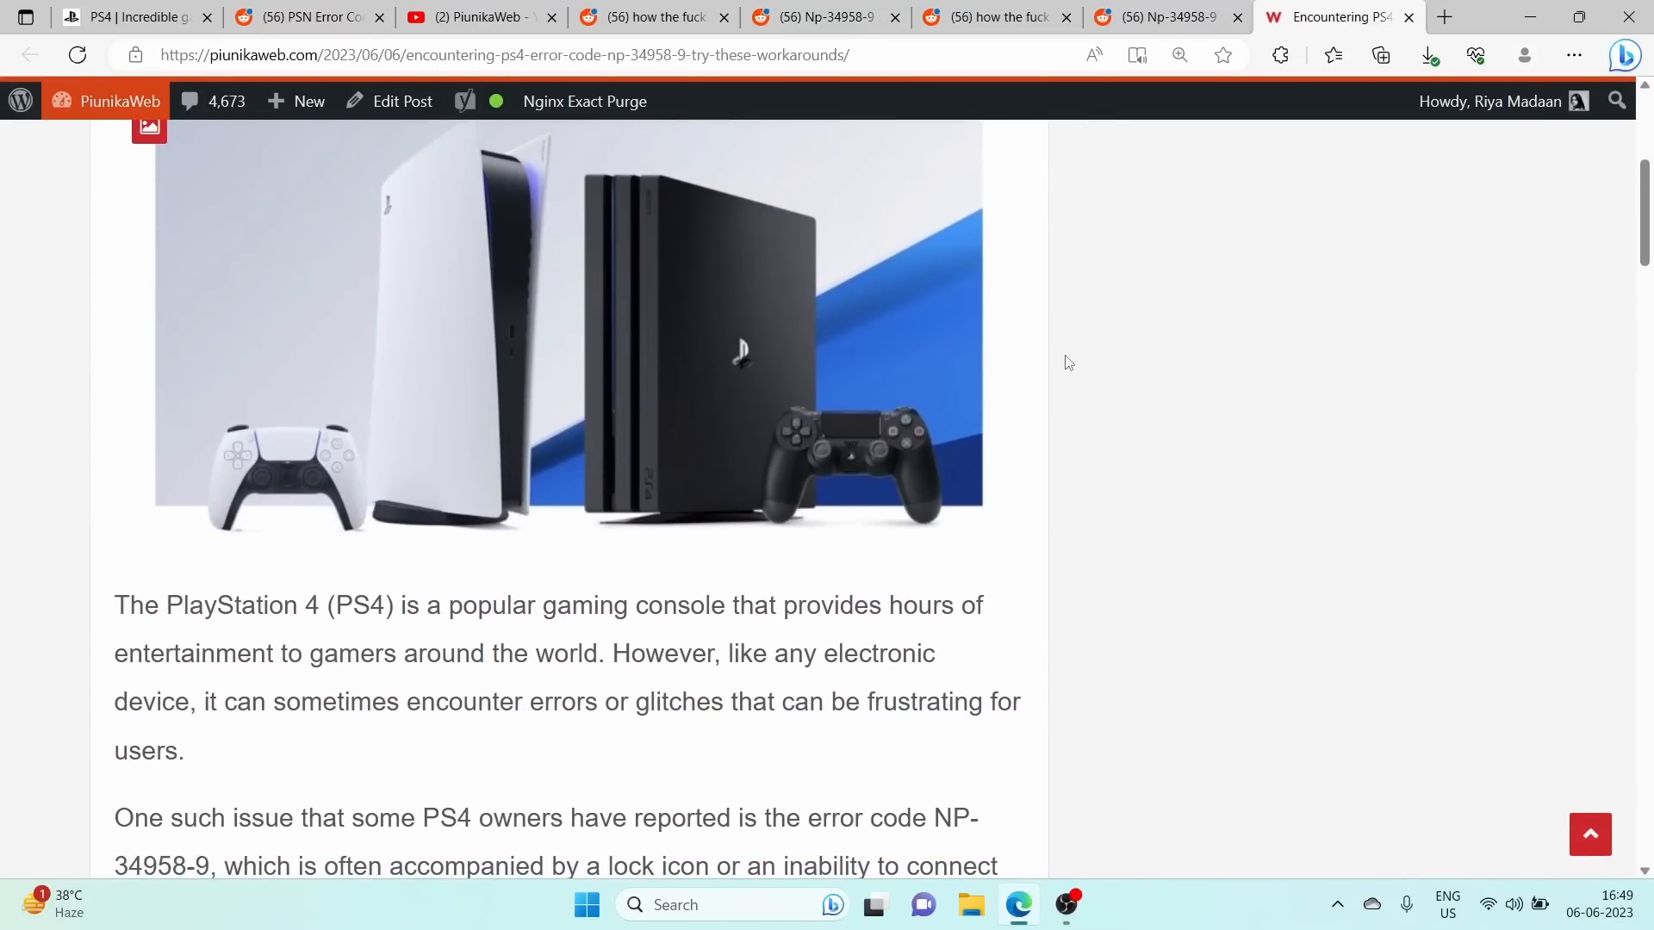
scroll("down", 3)
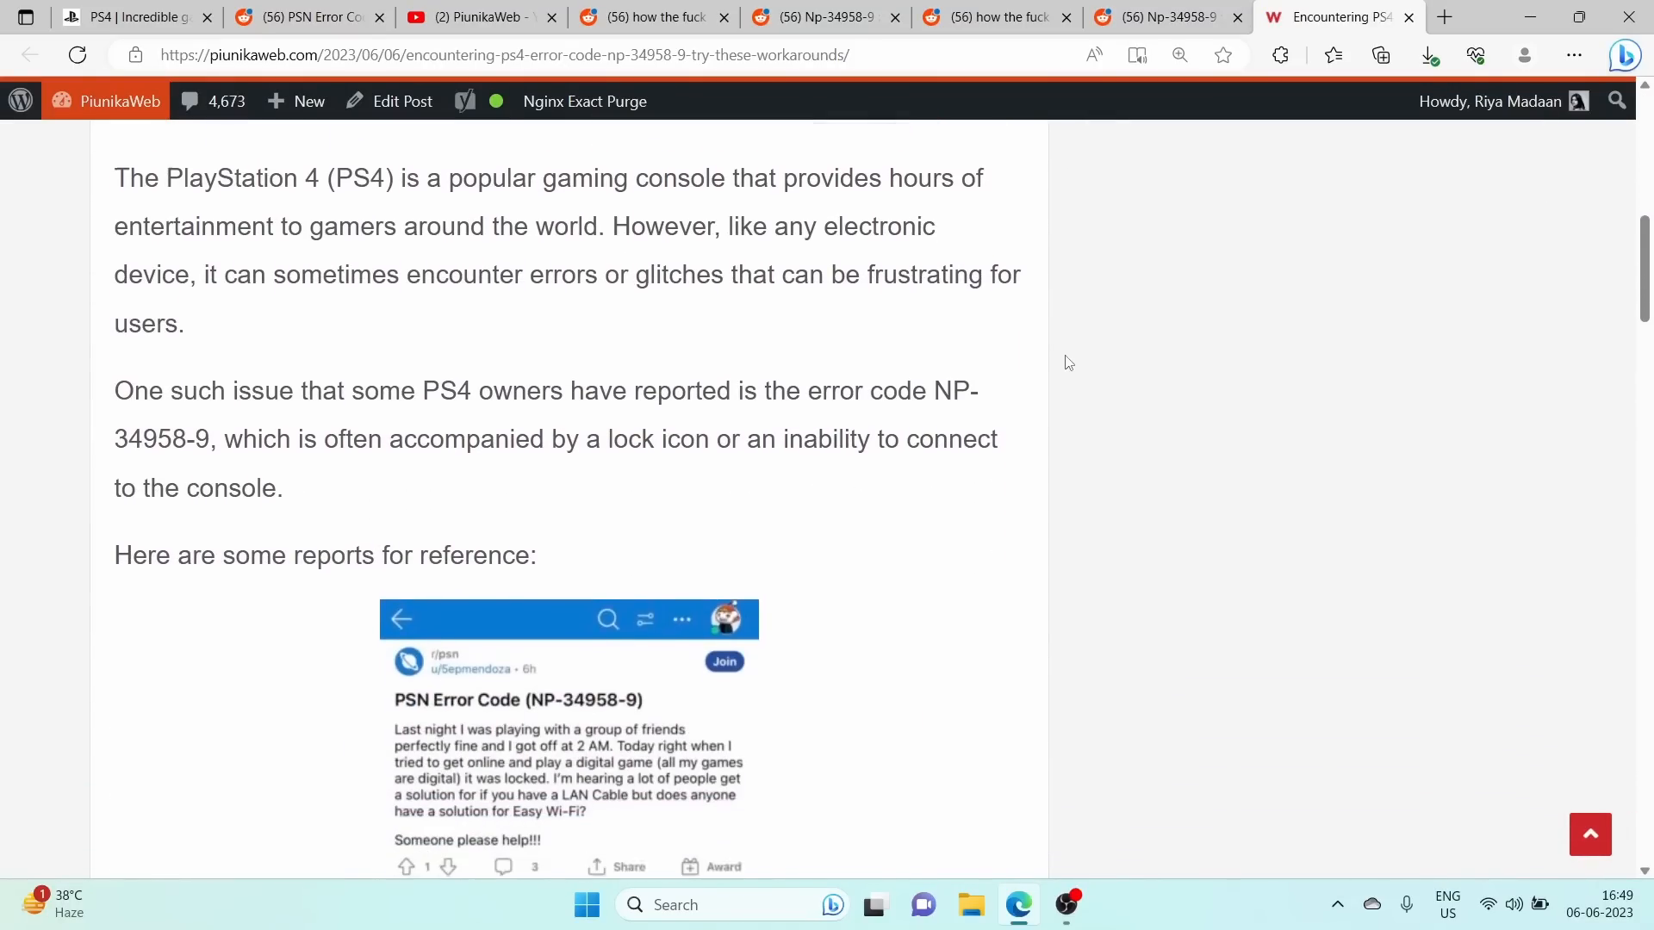
scroll("down", 3)
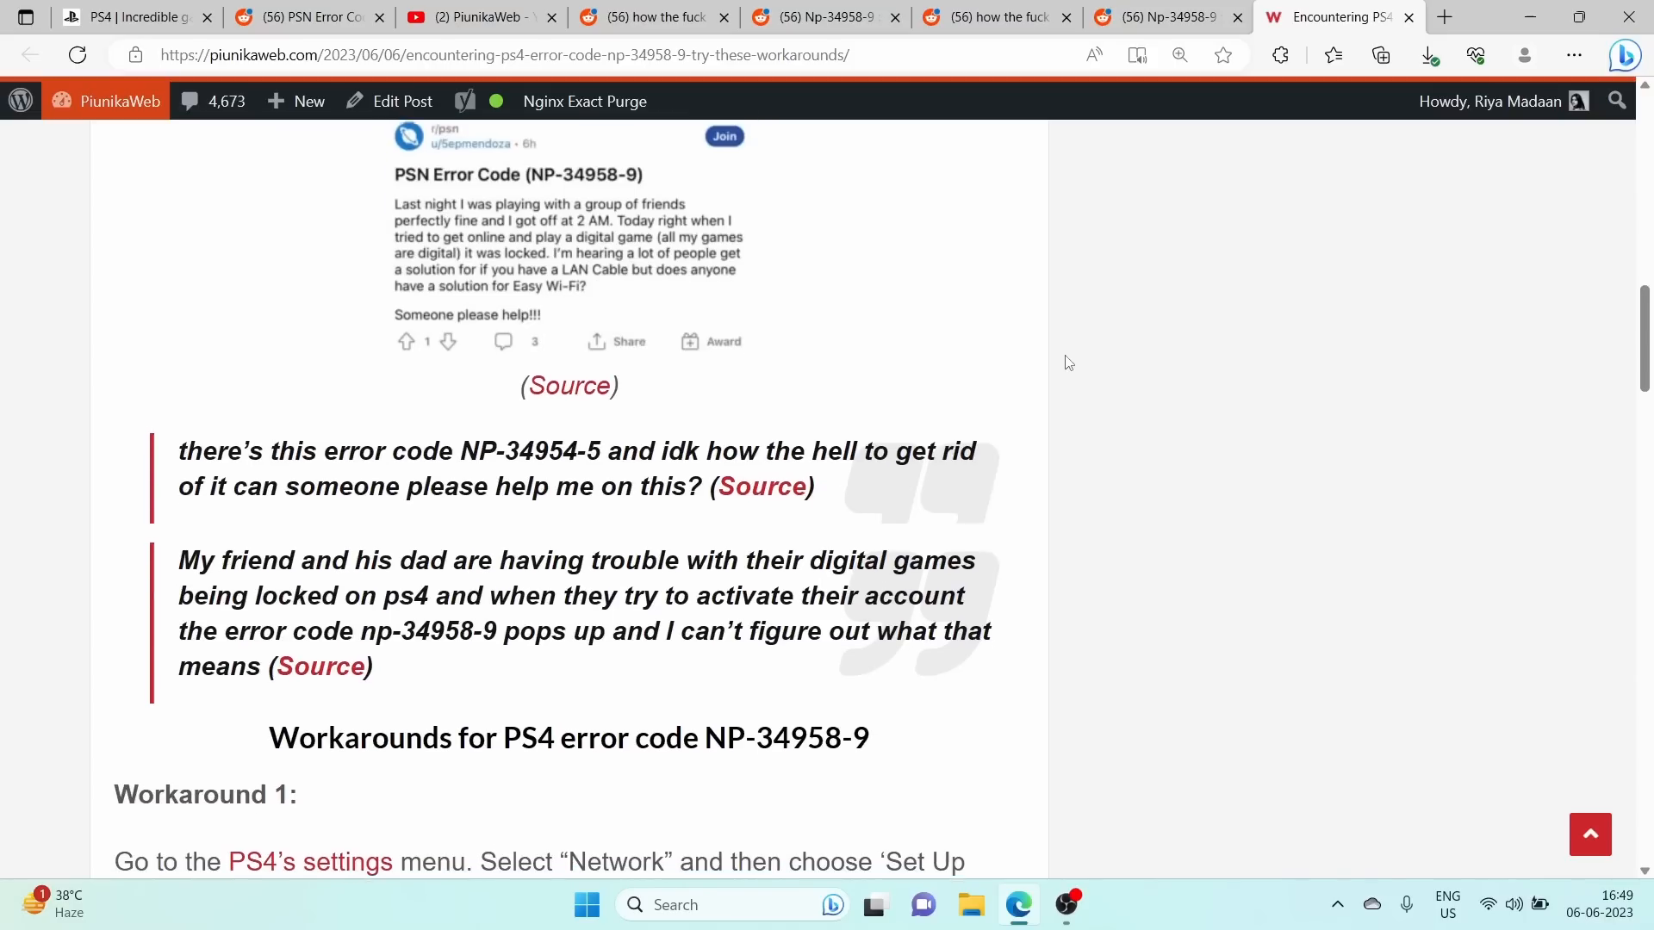
scroll("down", 3)
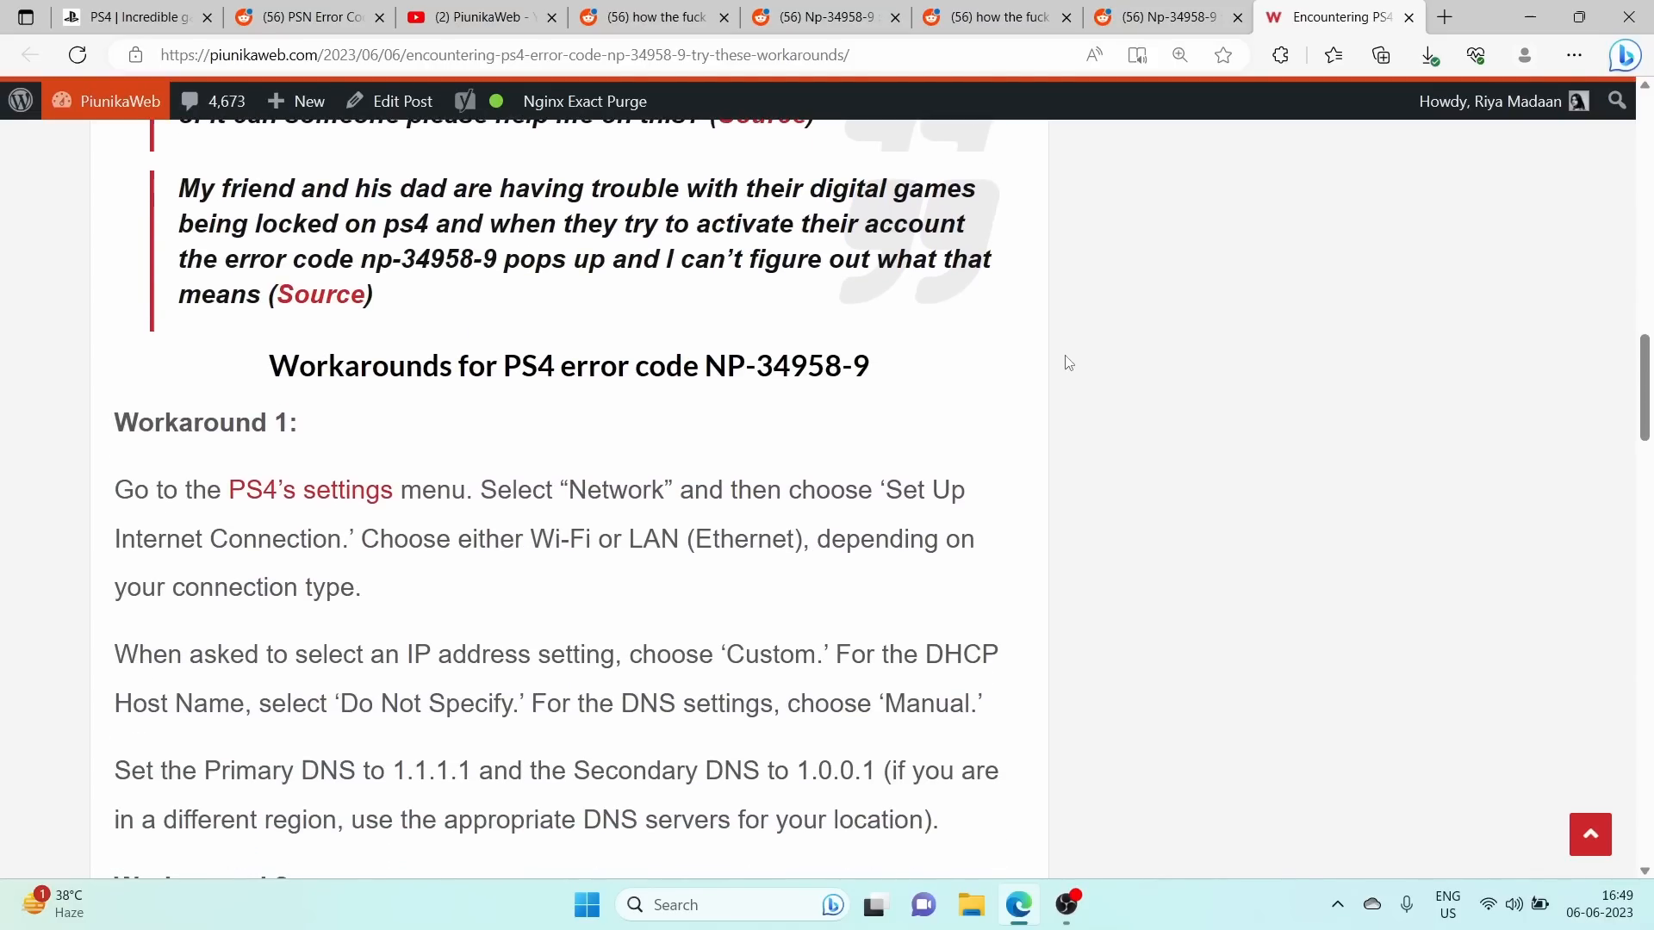
scroll("down", 3)
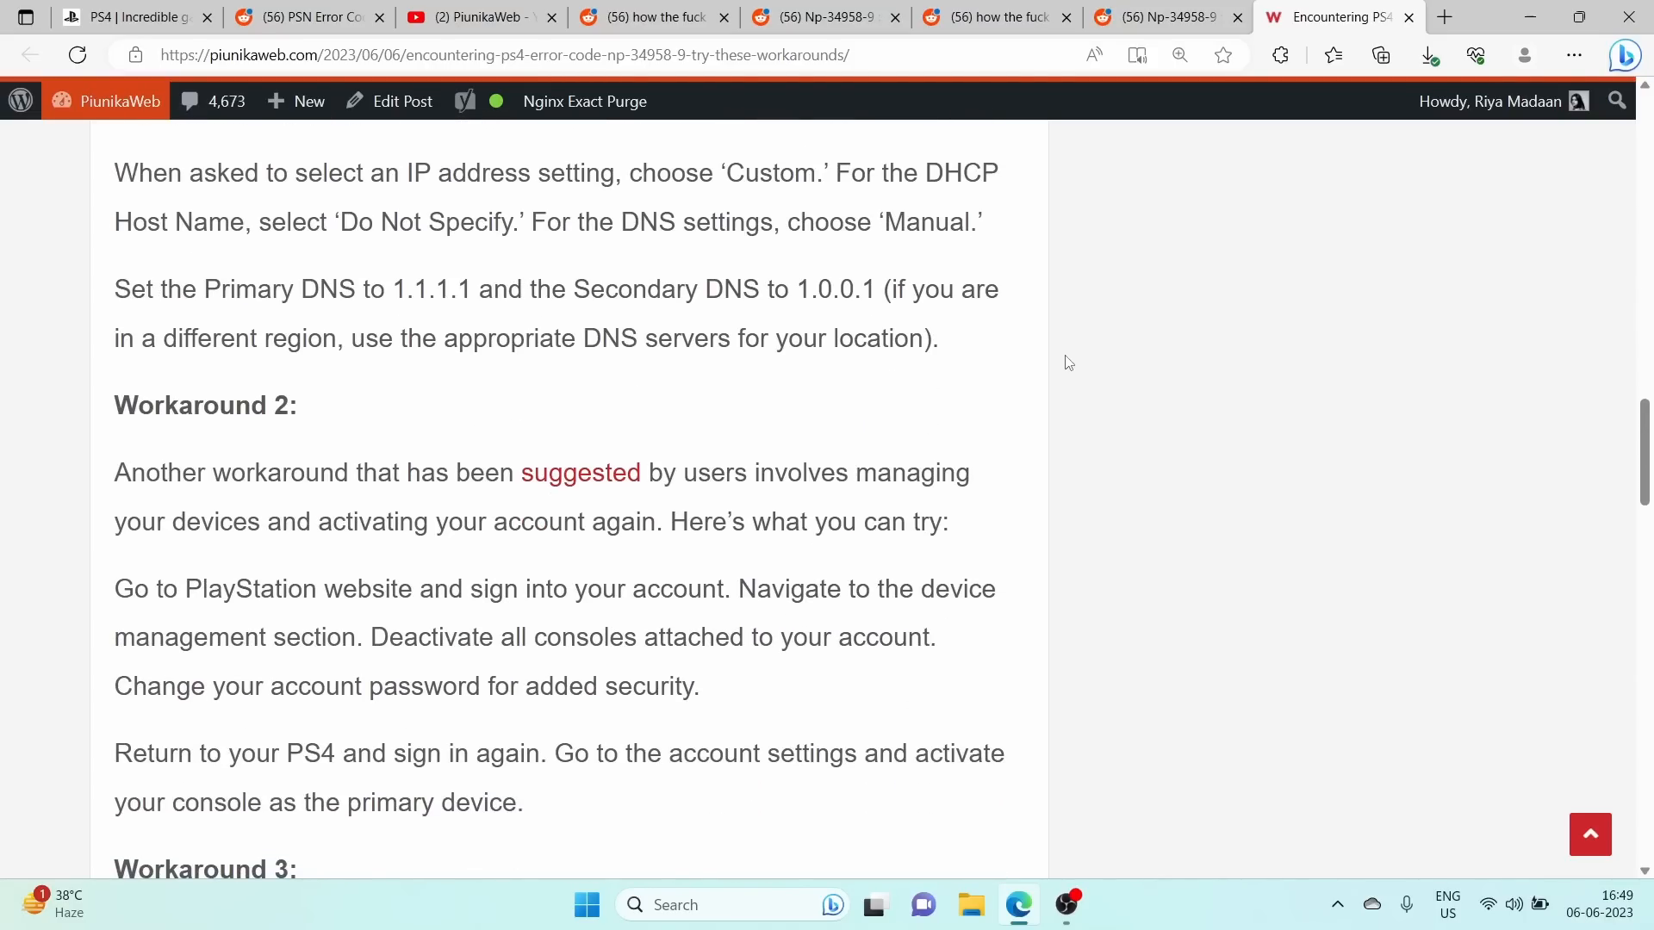
scroll("down", 3)
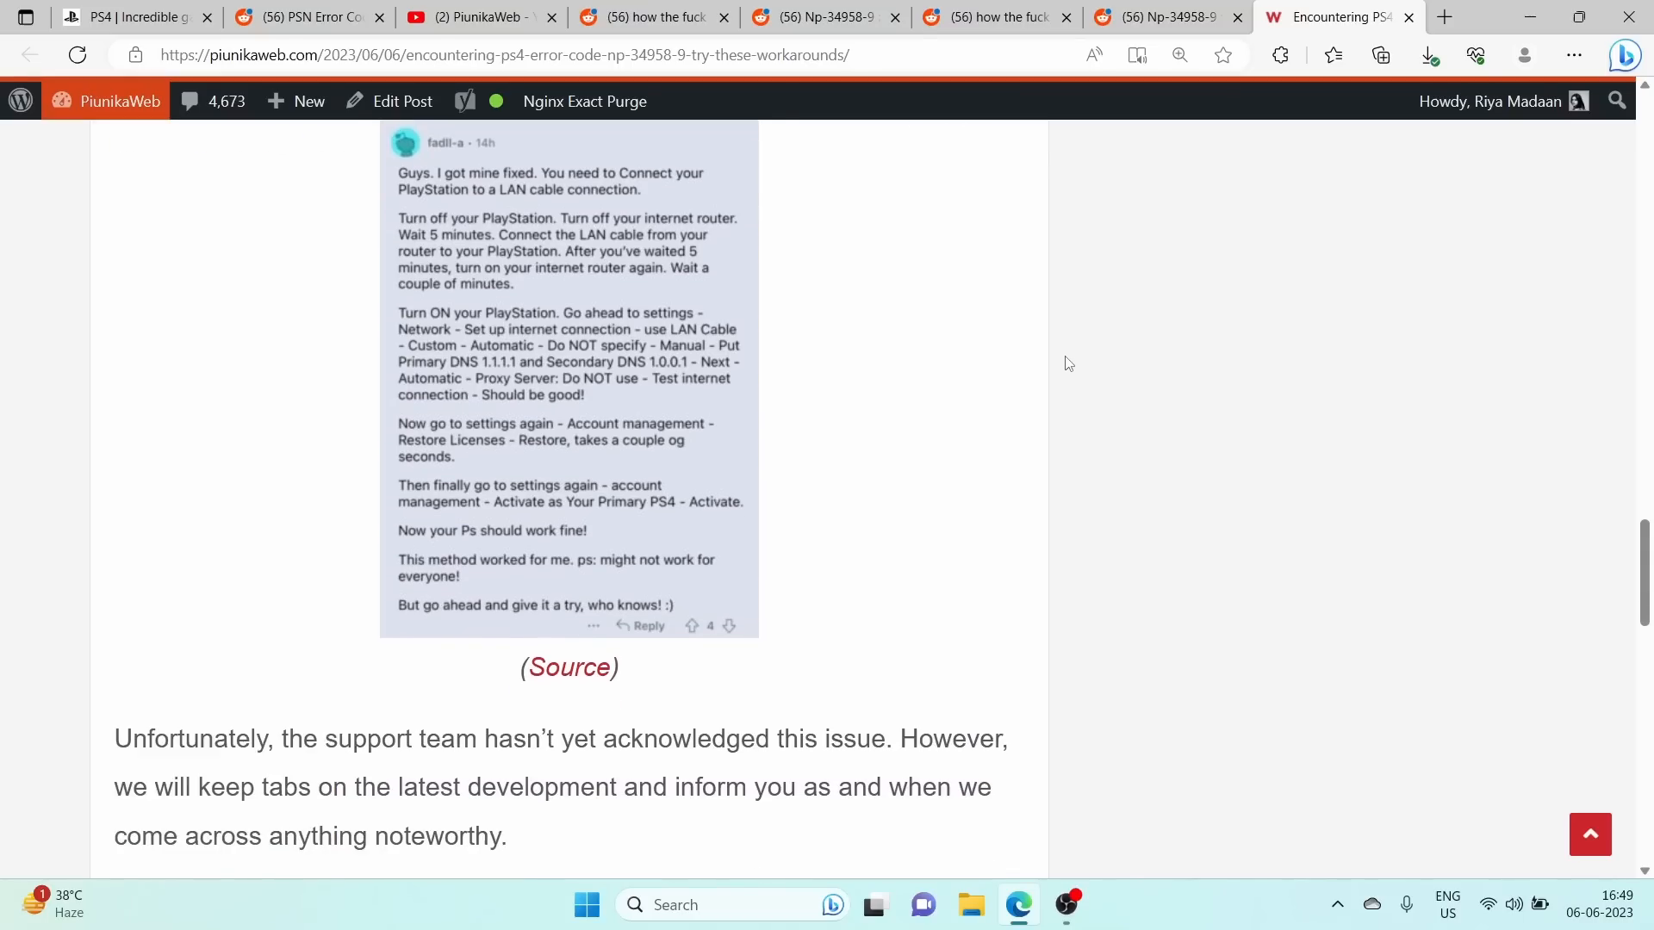
scroll("down", 3)
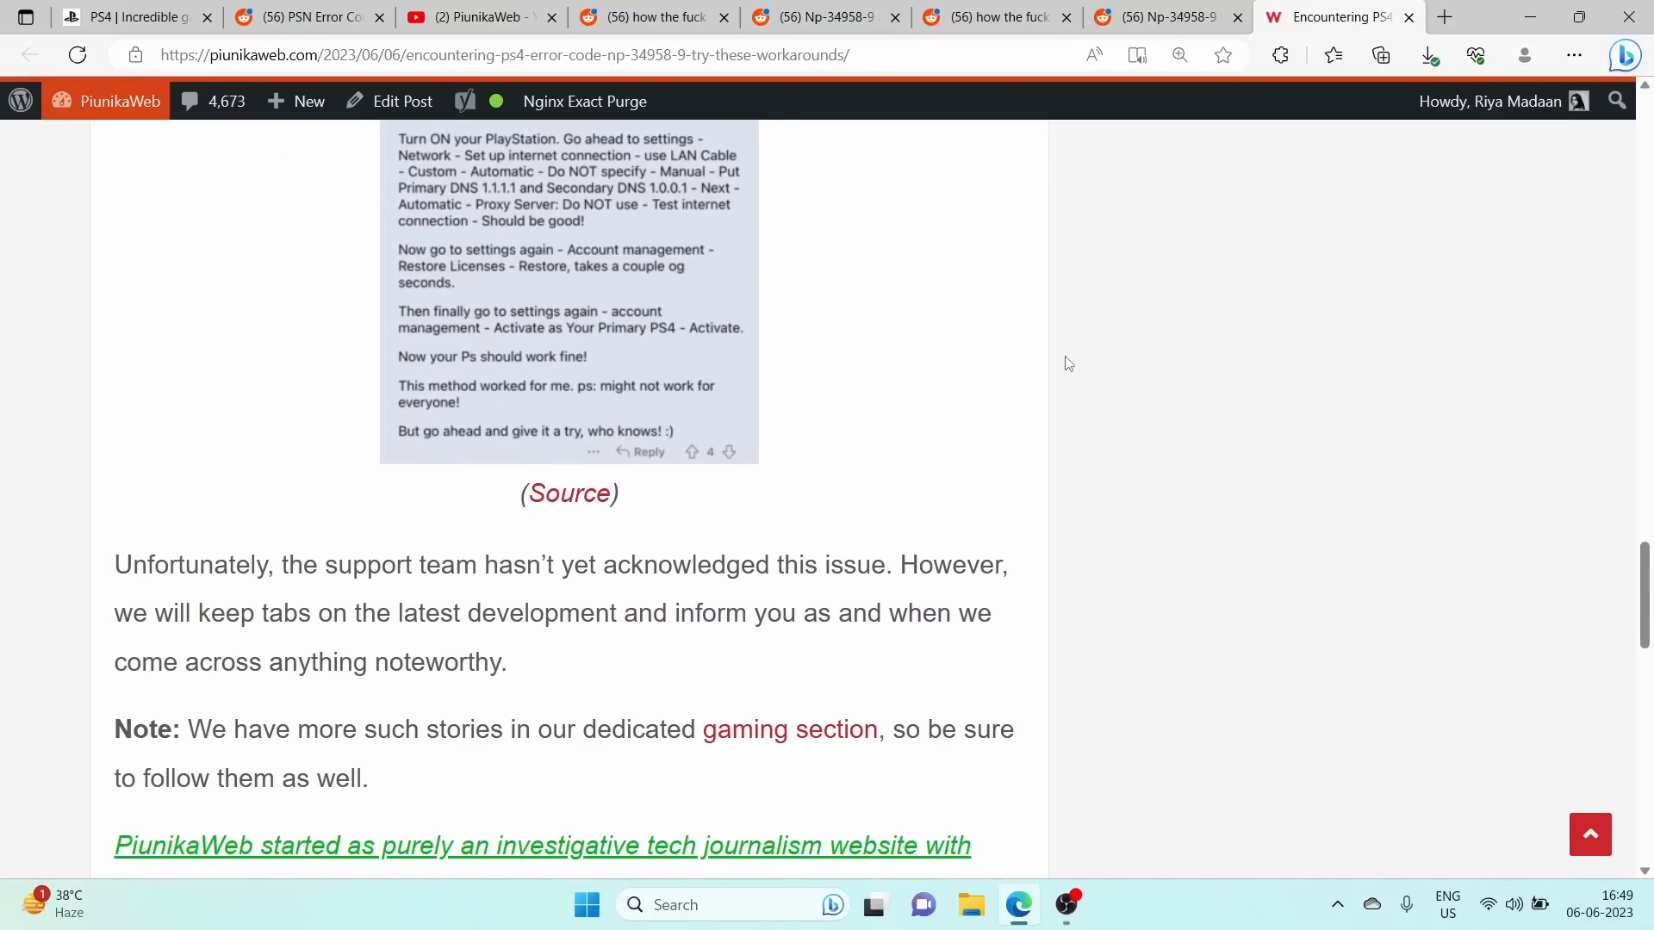